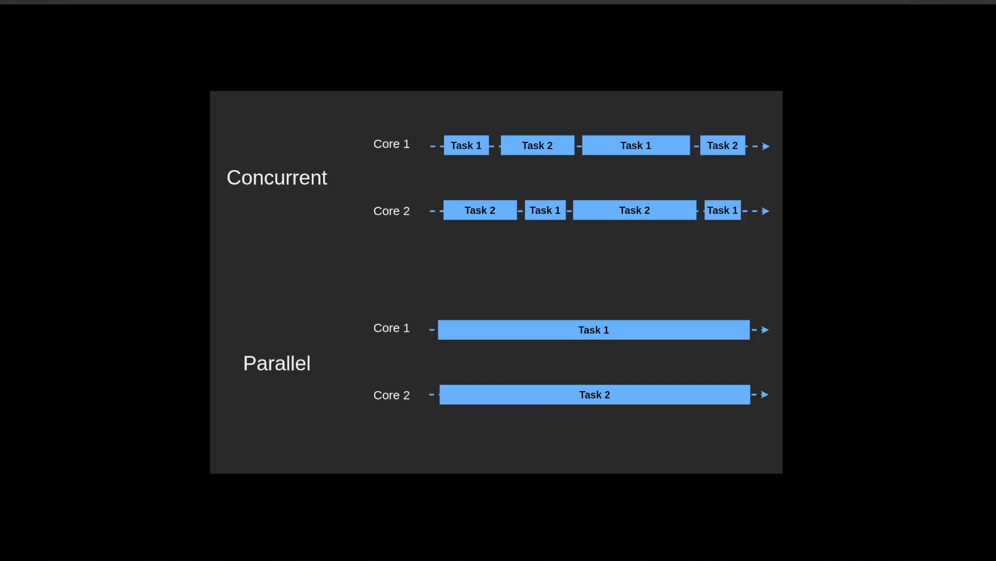
- Review the sync.WaitGroup example in main.go and quit Vim
key("Right")
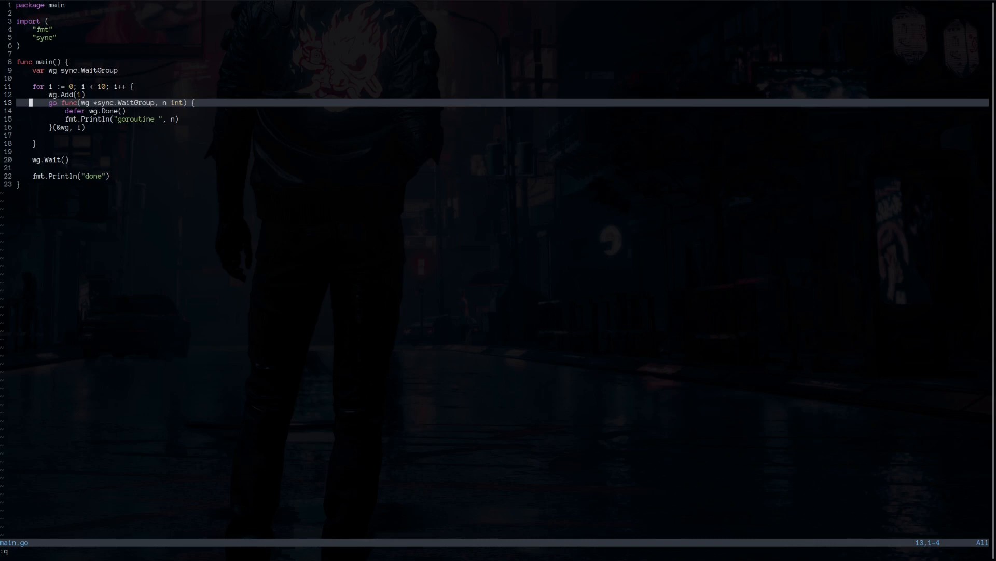
key("j")
type("mutex")
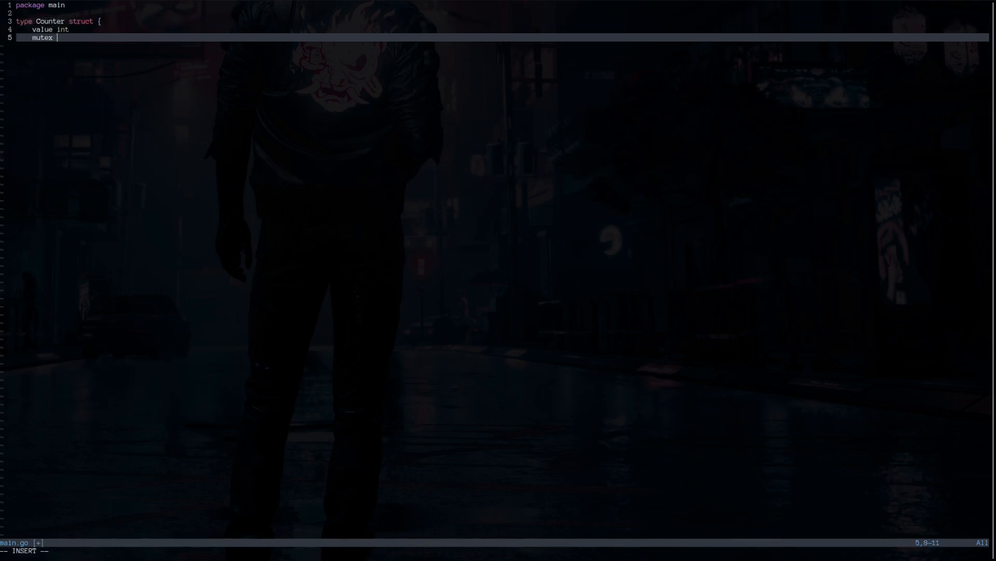
- Write the Counter struct with a sync.Mutex, its Increment method and a 1000-goroutine main loop, then save
type("sync.Mutex")
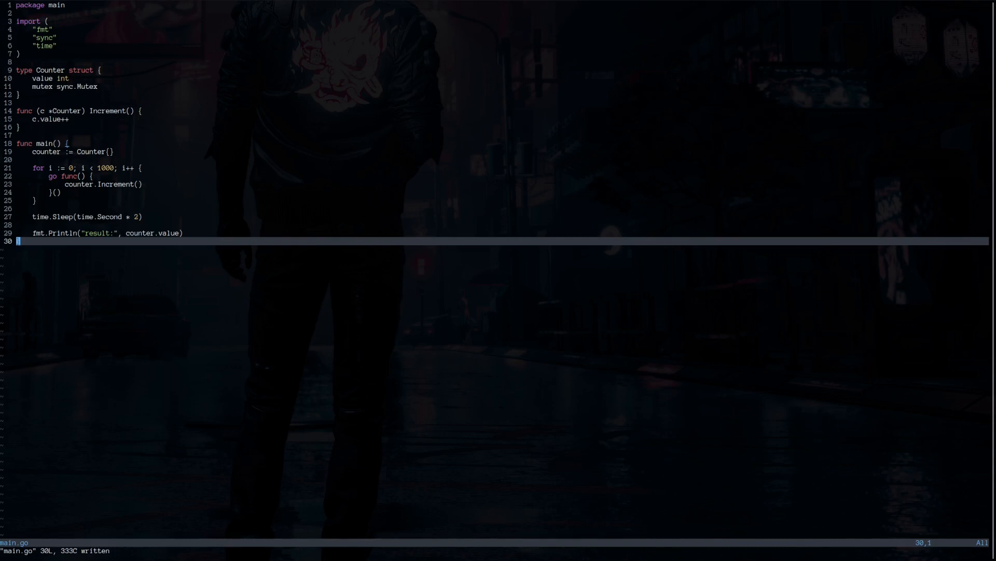
type(":q")
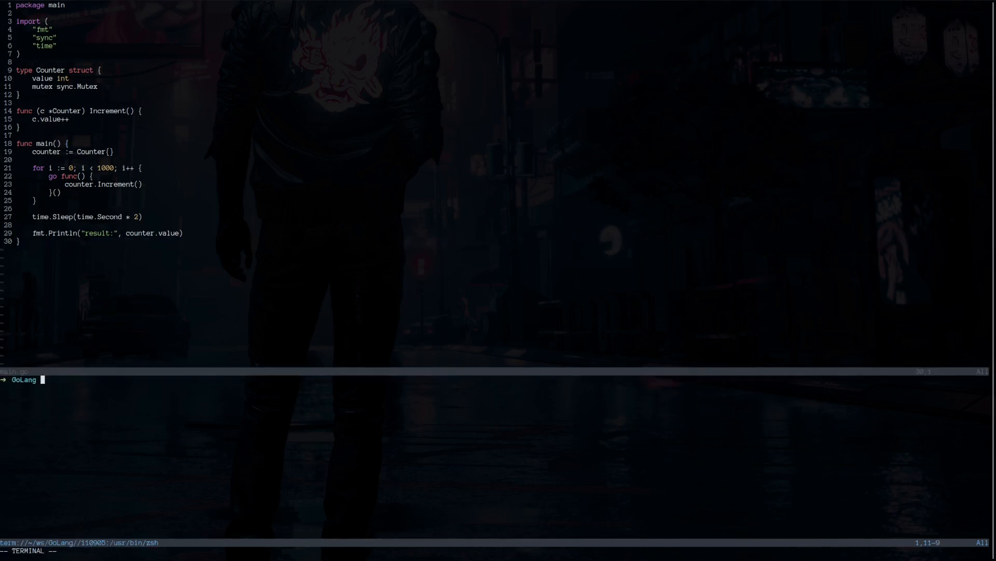
- Run go run main.go repeatedly to see results below 1000, then begin adding c.mutex.Lock() to Increment
key("Enter")
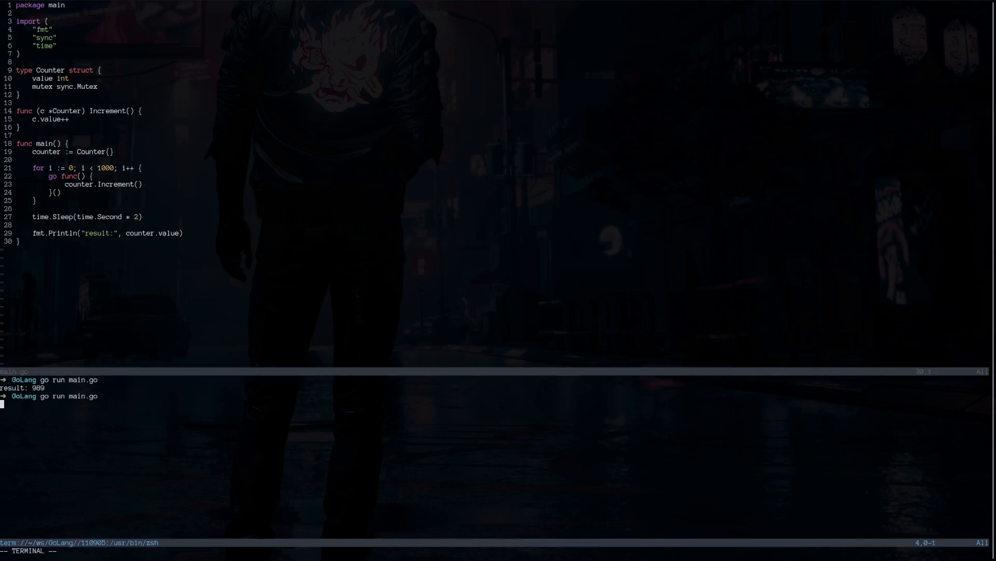
key("Enter")
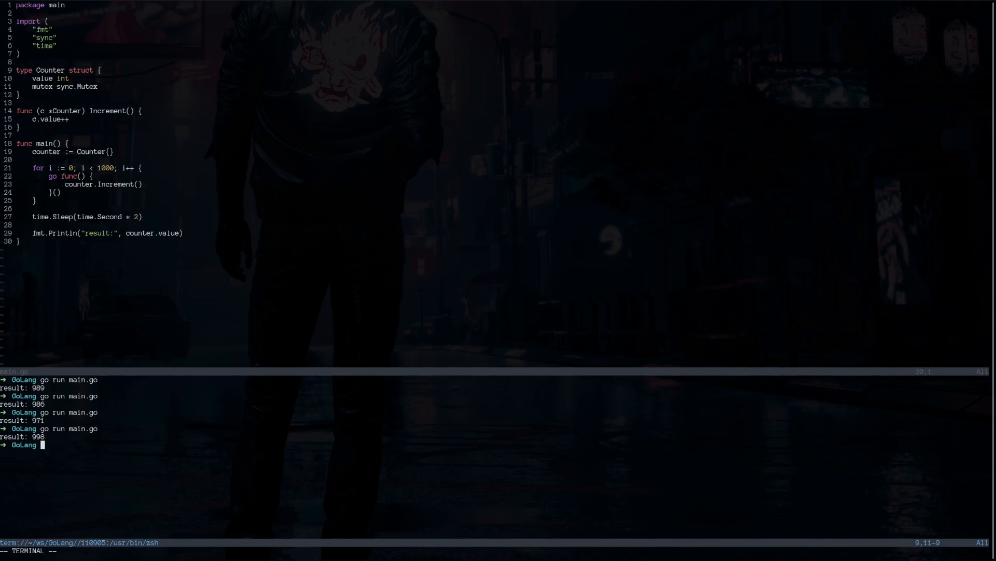
type("c.mutex.Lock()")
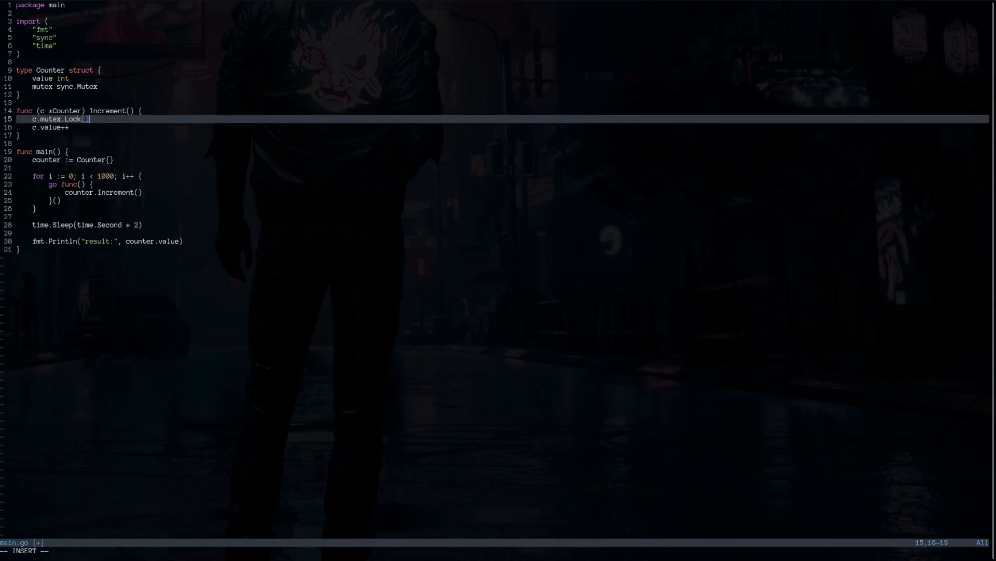
- Add defer c.mutex.Unlock() to Increment and rerun go run main.go until every result is 1000
type("defer c.mutex.Unlock()")
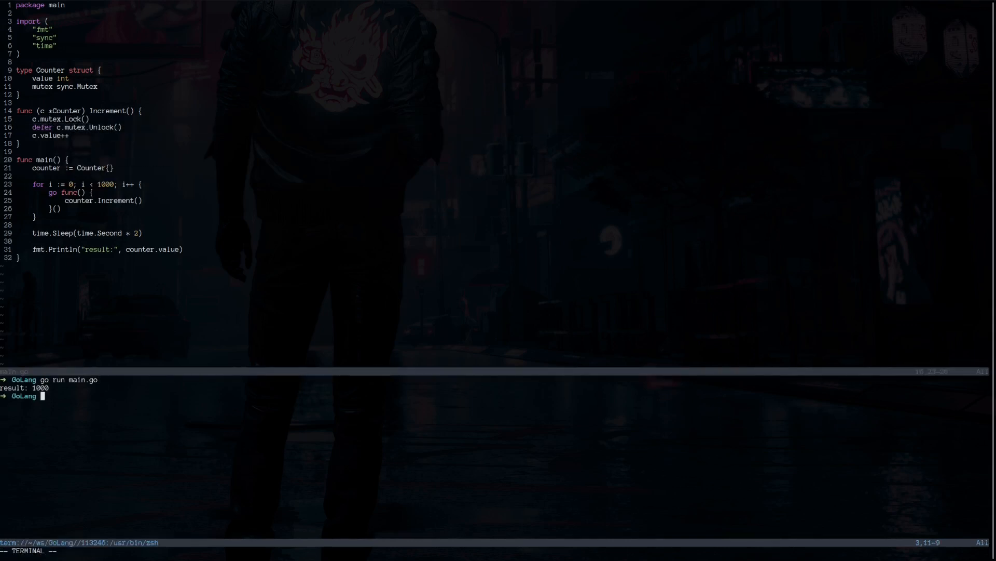
type("go run main.go")
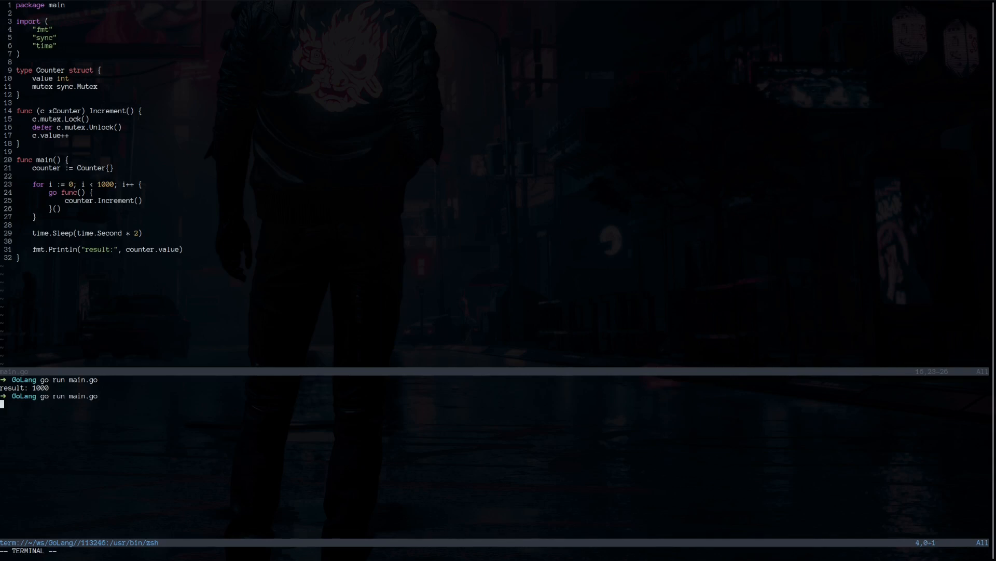
key("Enter")
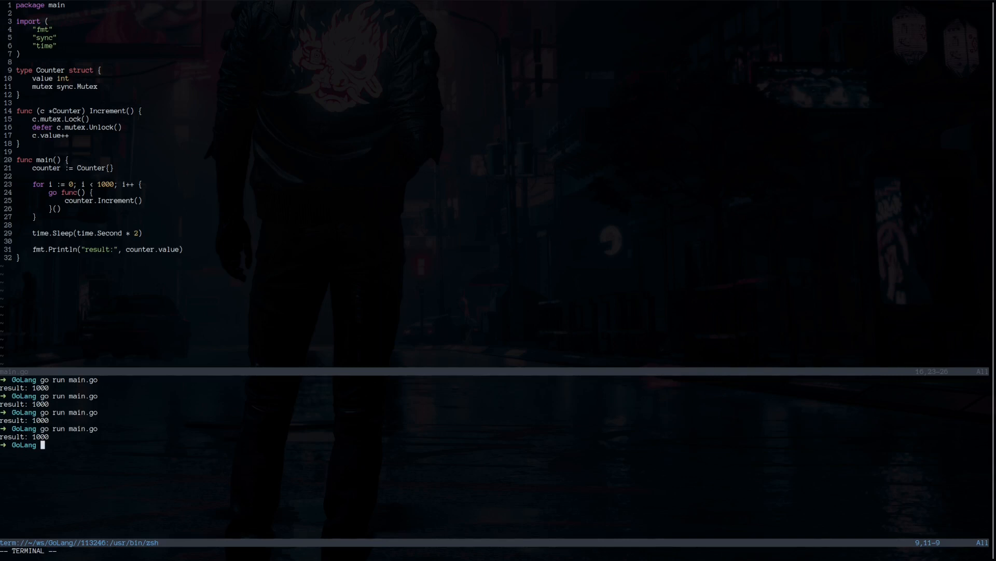
type("func printMessage(message string, done chan<- bool) {")
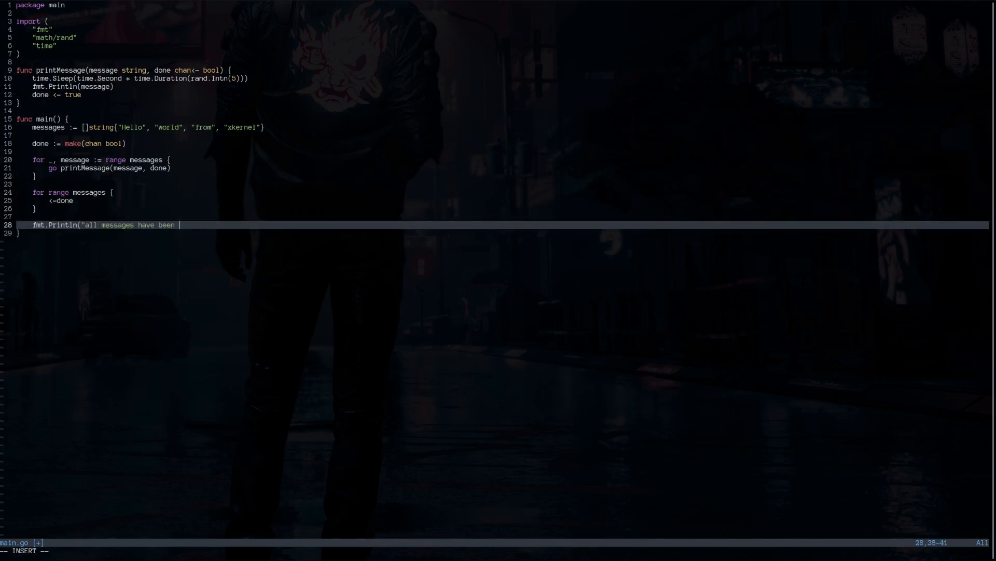
- Finish the done-channel printMessage program with the final "all messages printed" Println and save it
type("printed\")")
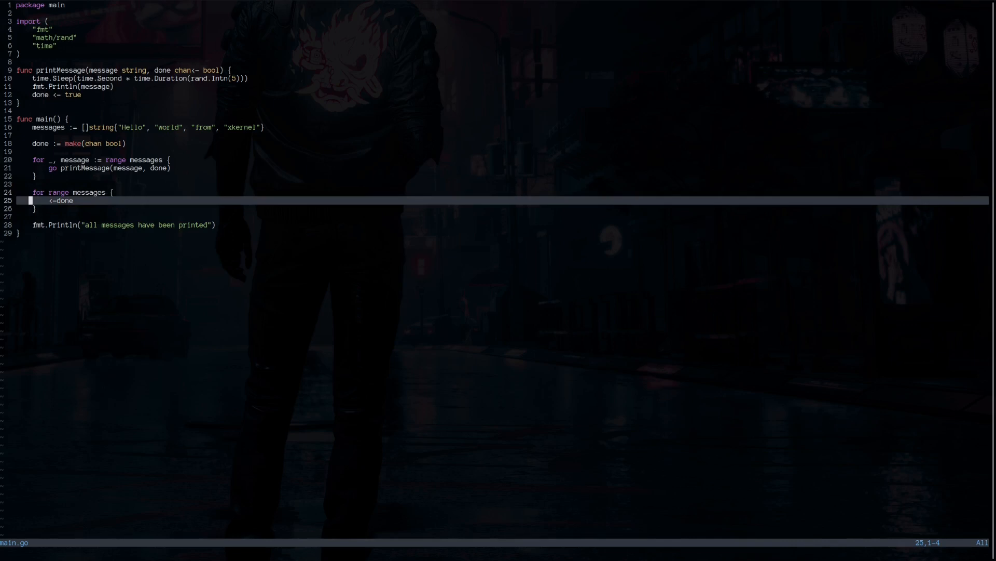
- Write the sender goroutine passing "hello, there" over a string channel to a receiver, and save main.go
key("Down")
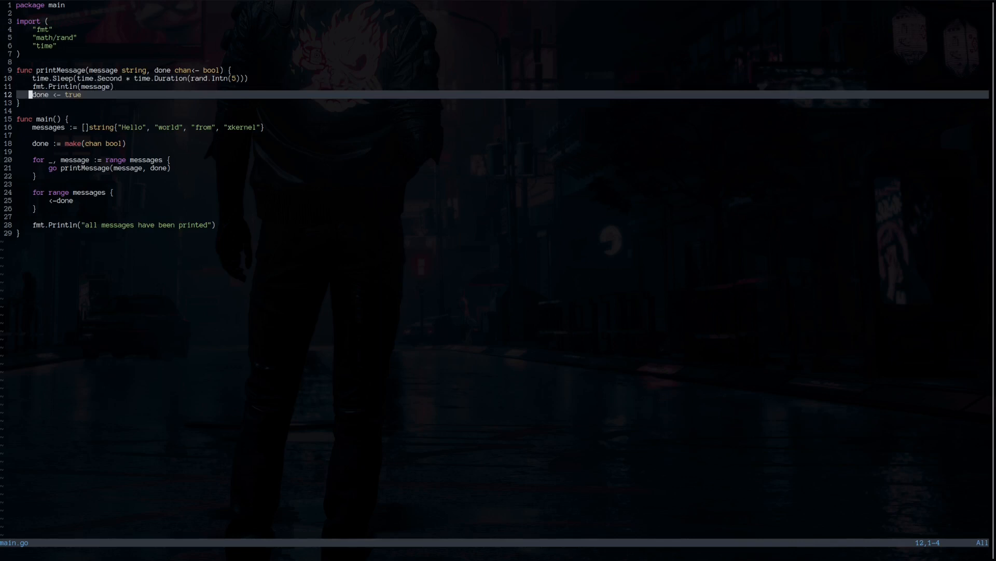
type(":q")
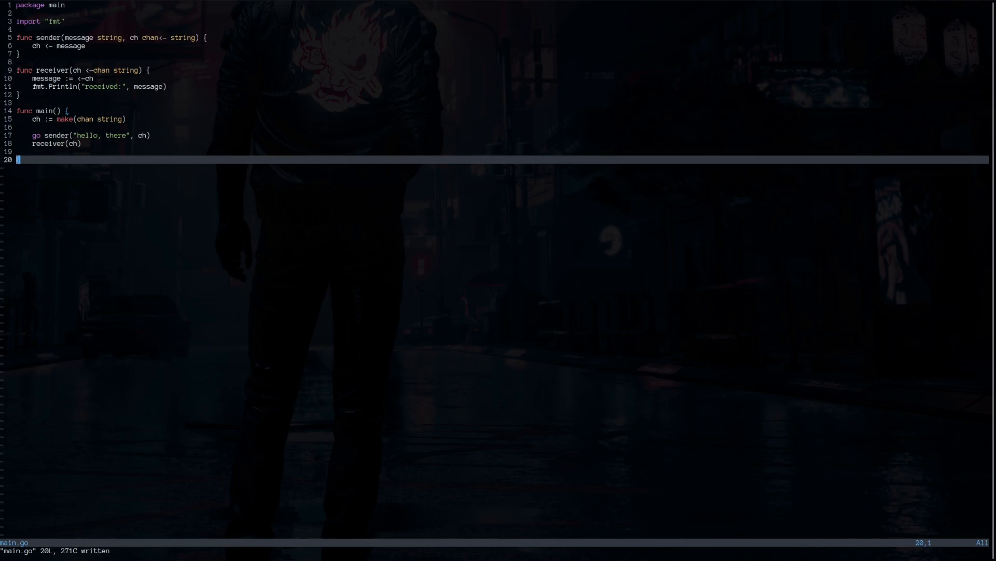
- Step down through main() and delete everything after the package main line
type(":q")
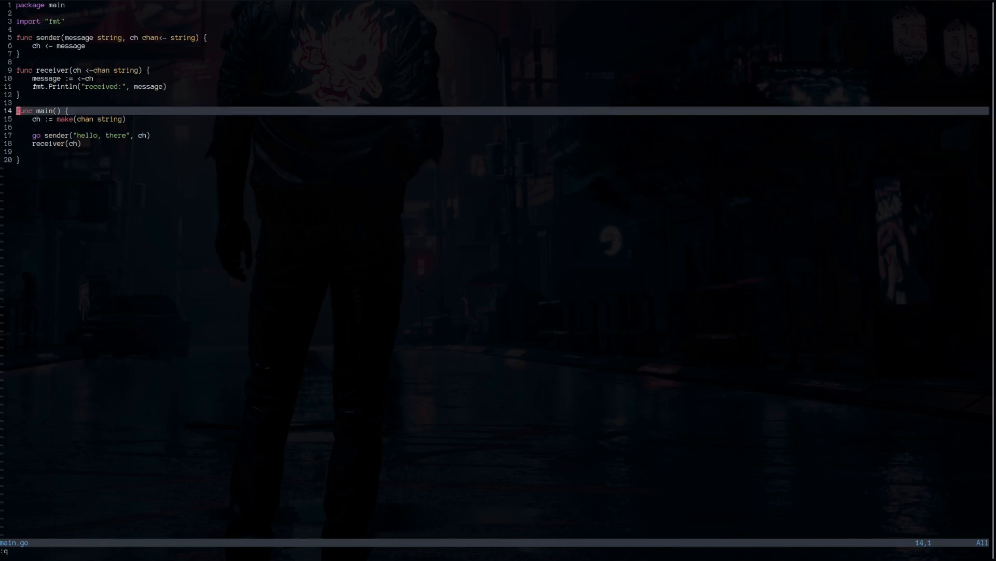
key("j")
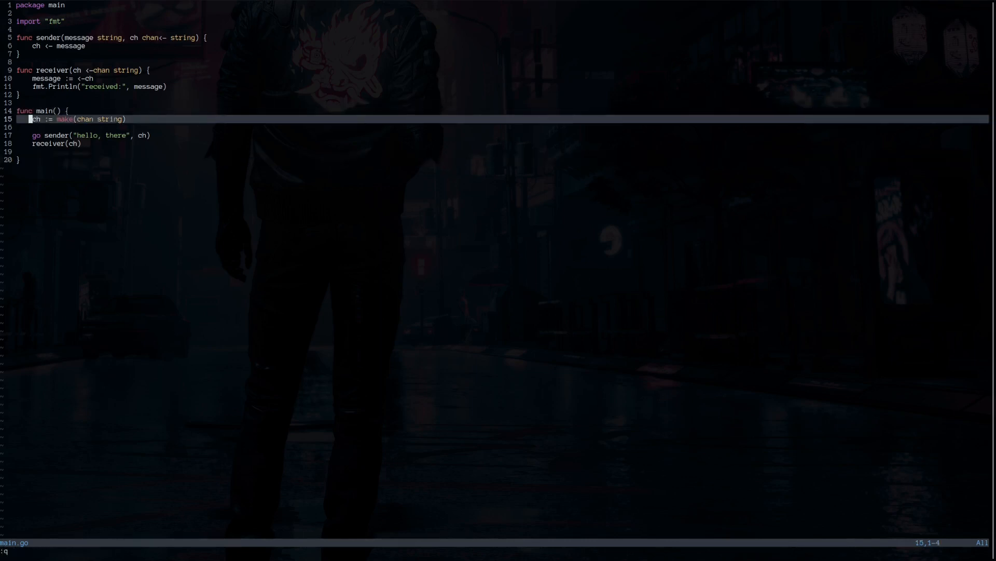
key("j")
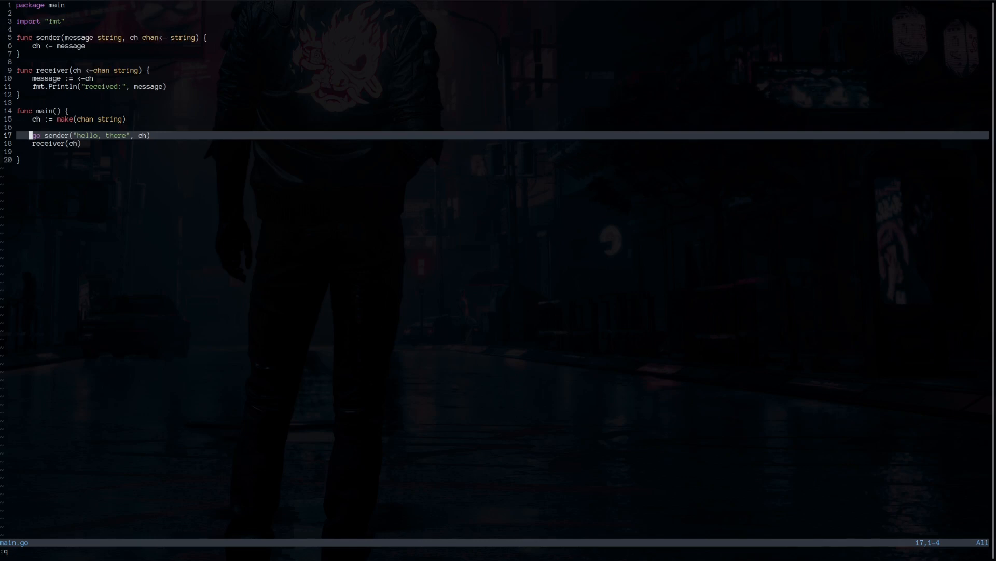
key("j")
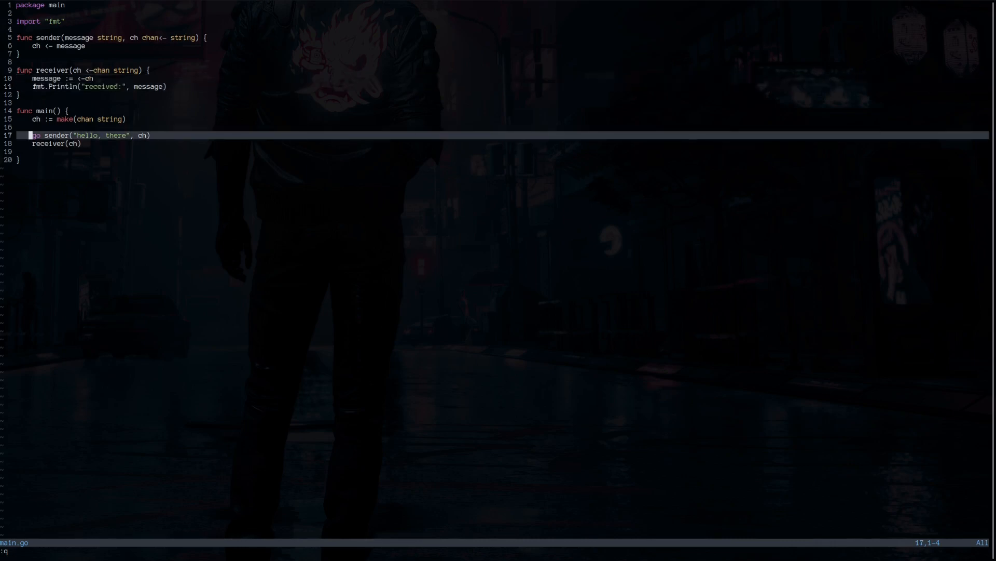
key("j")
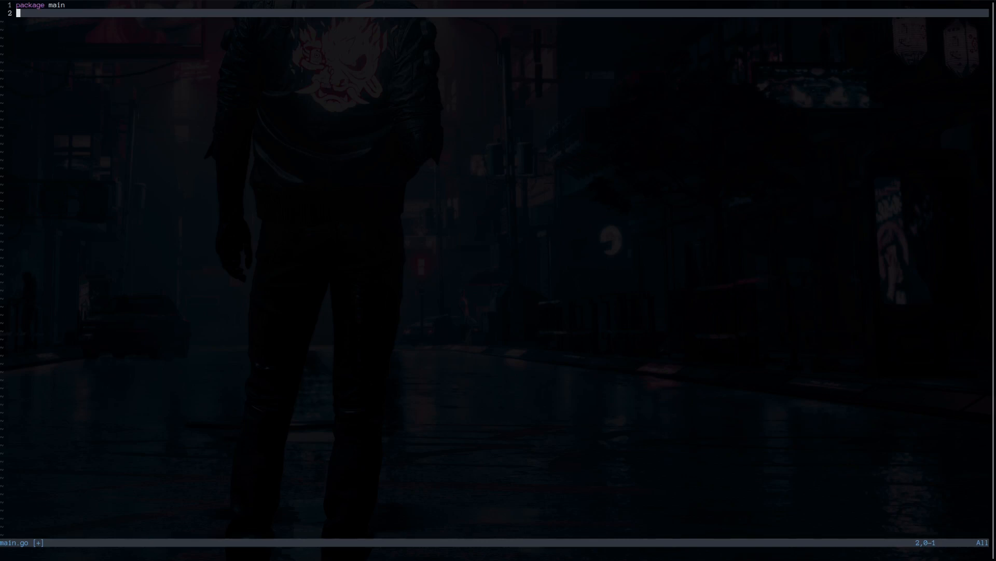
- Write the WaitGroup program where 1000 workers increment sharedInt, save it and open a terminal
type("var sharedInt = 0")
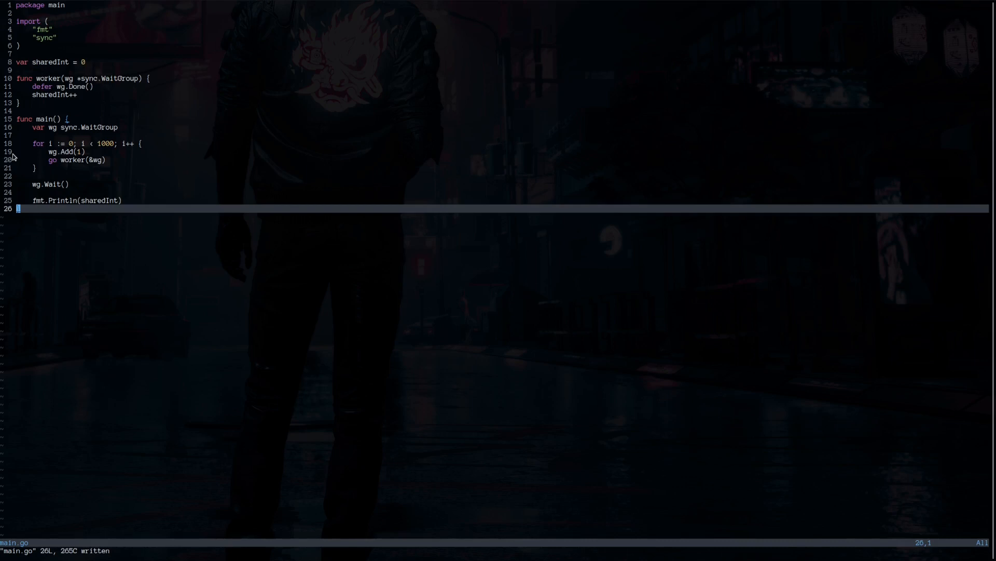
type(":q")
type("go run")
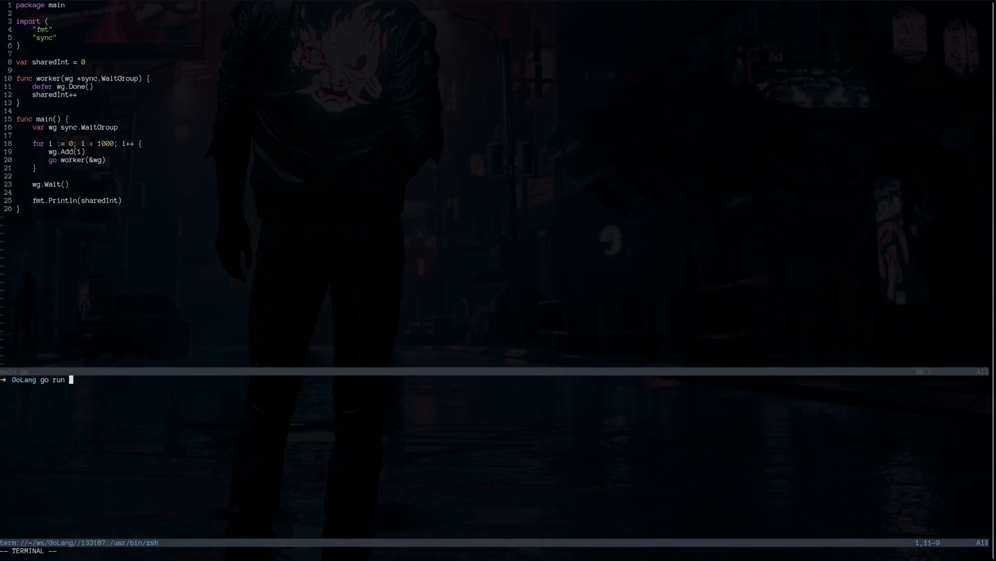
- Run go run --race main.go with the race detector, then close the terminal
type("--race main.go")
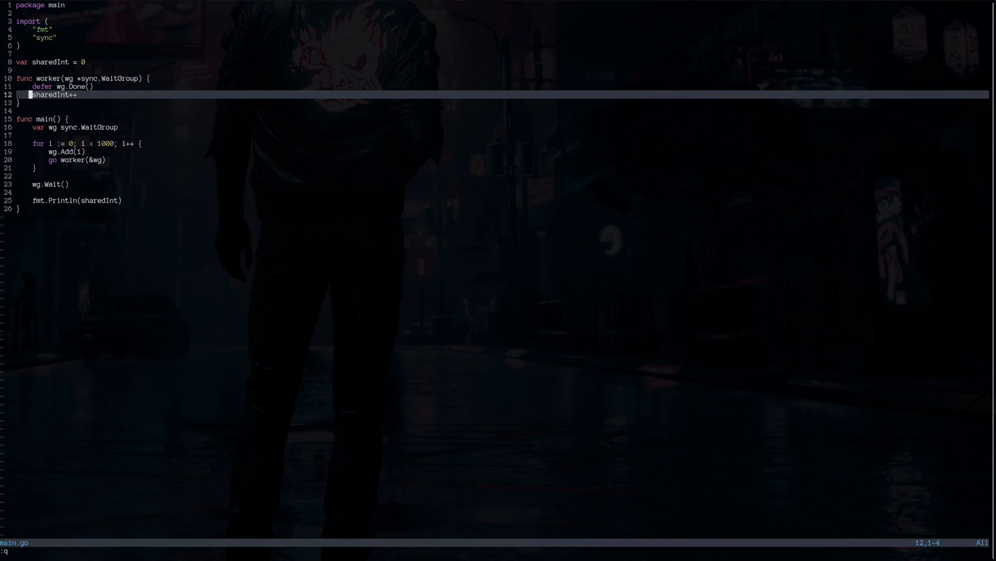
- Declare var ch = make(chan bool, 1) and wrap each worker's *sint++ between ch <- true and <-ch
type("var ch = make(chan bool, 1")
type("ch <- true")
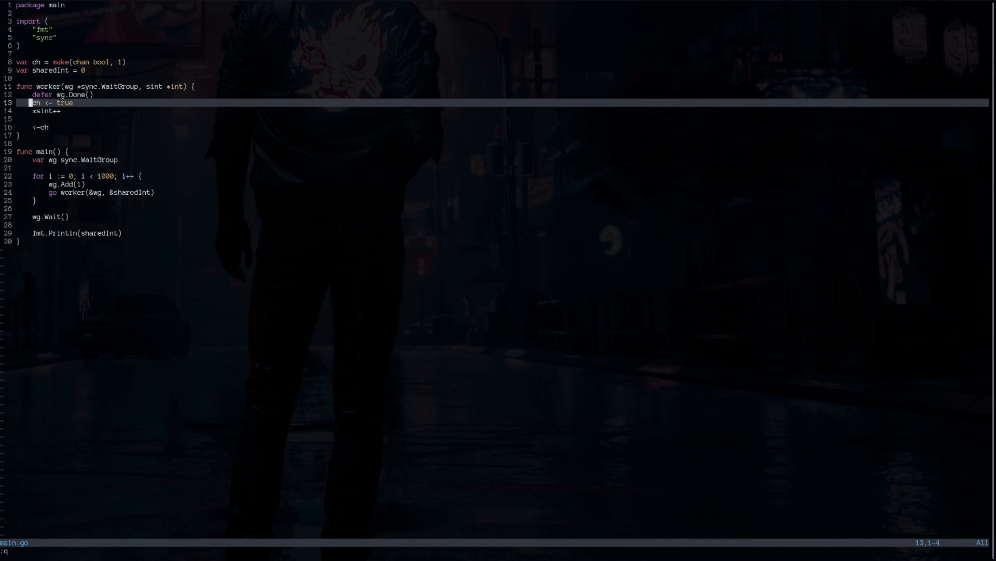
key("j")
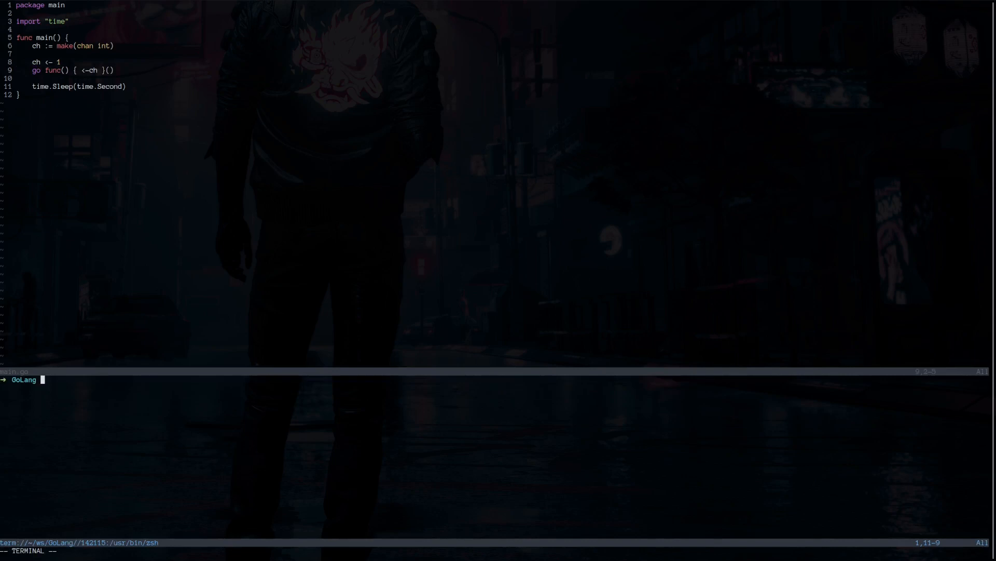
- Run main.go to see the deadlock, reorder so the receiving goroutine starts first, and run it again
type("go run main.go")
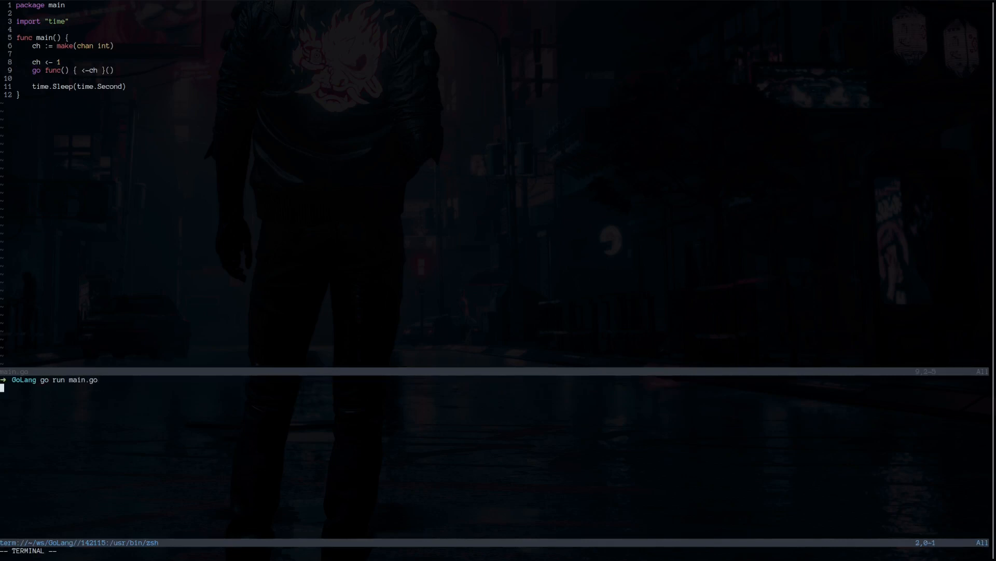
key("Enter")
type(":q")
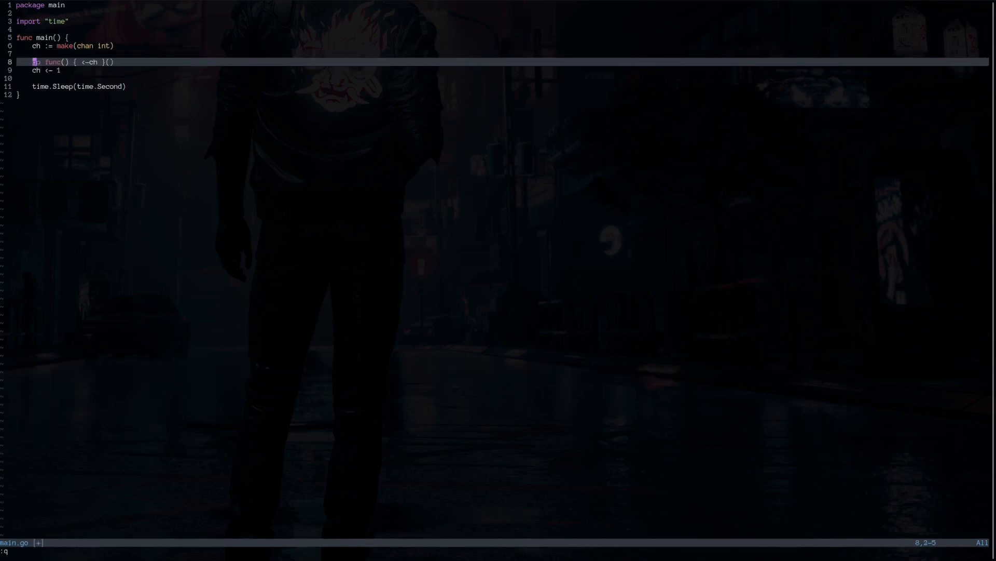
type("go run main.go")
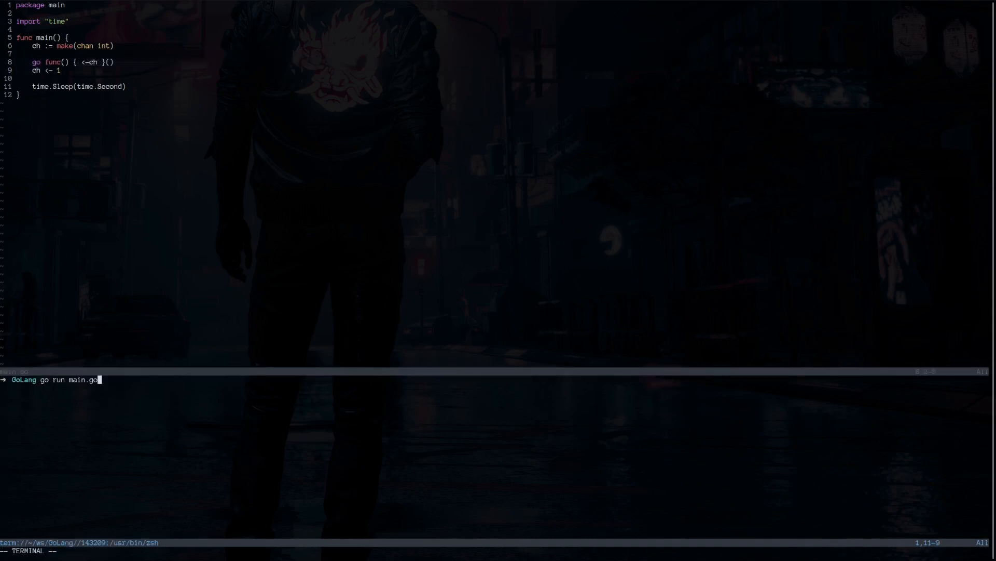